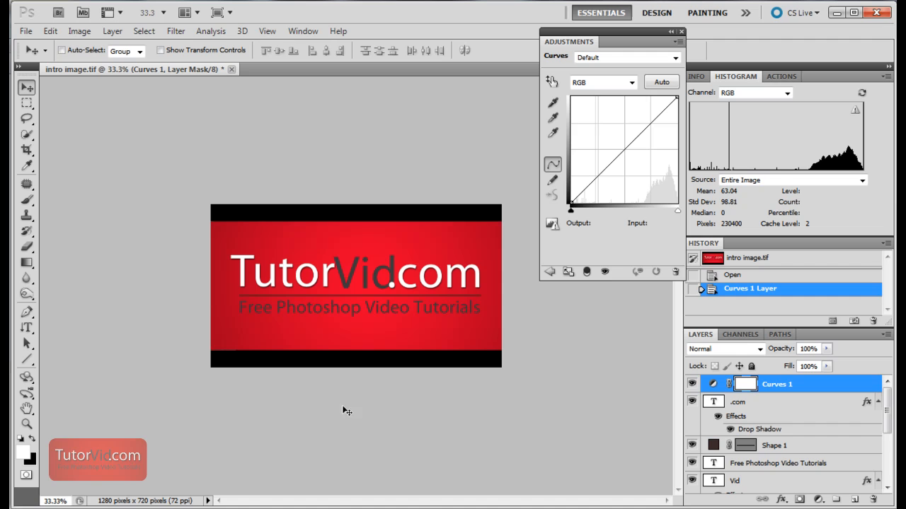
{"action": "mouse_move", "coordinate": [773, 143]}
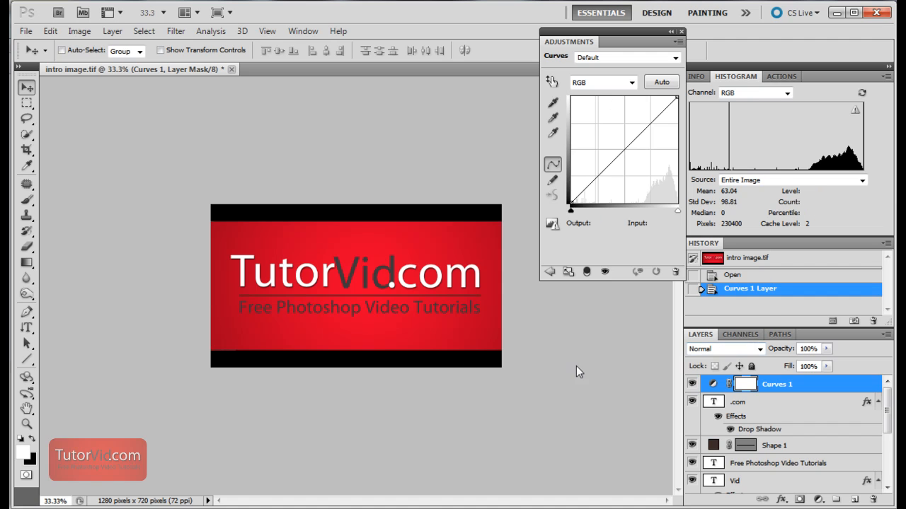
{"action": "mouse_move", "coordinate": [161, 113]}
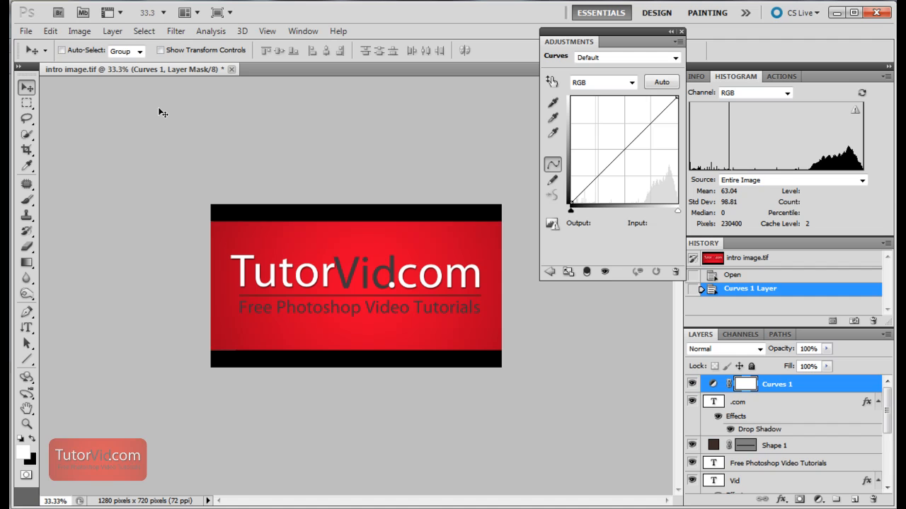
{"action": "mouse_move", "coordinate": [124, 226]}
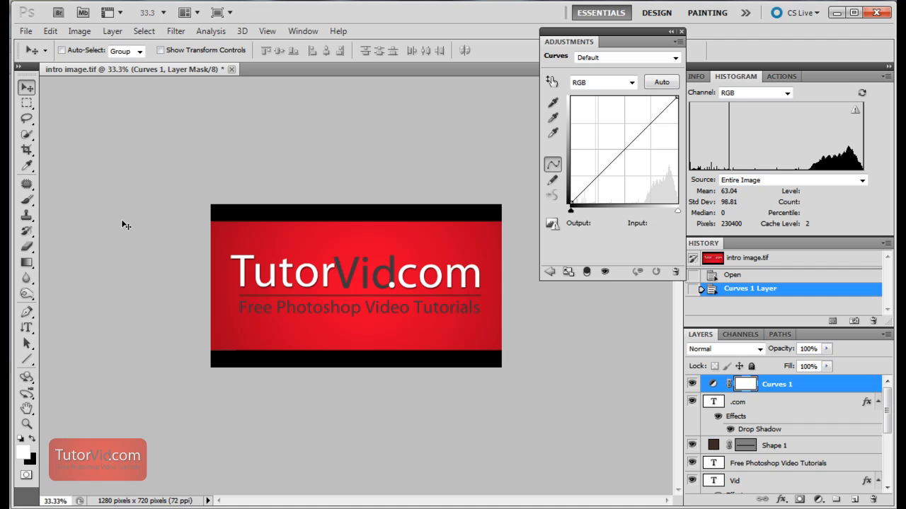
{"action": "mouse_move", "coordinate": [144, 205]}
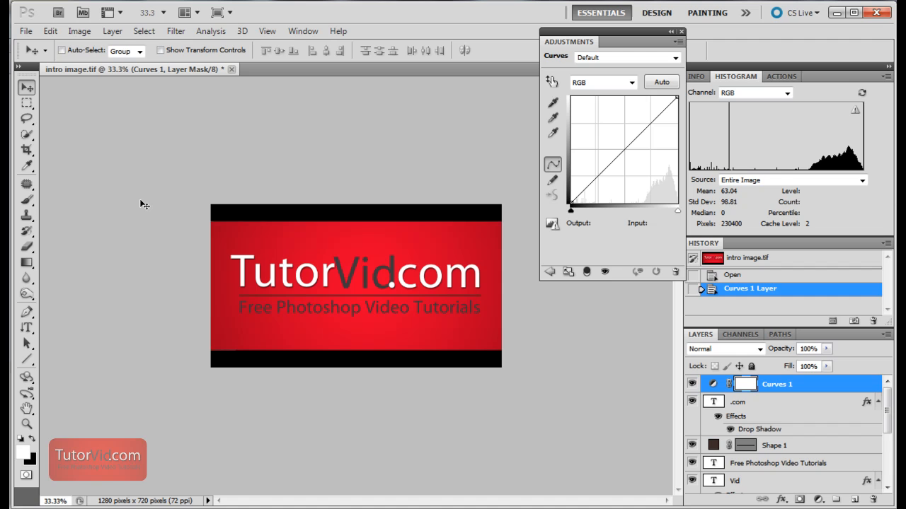
{"action": "mouse_move", "coordinate": [145, 344]}
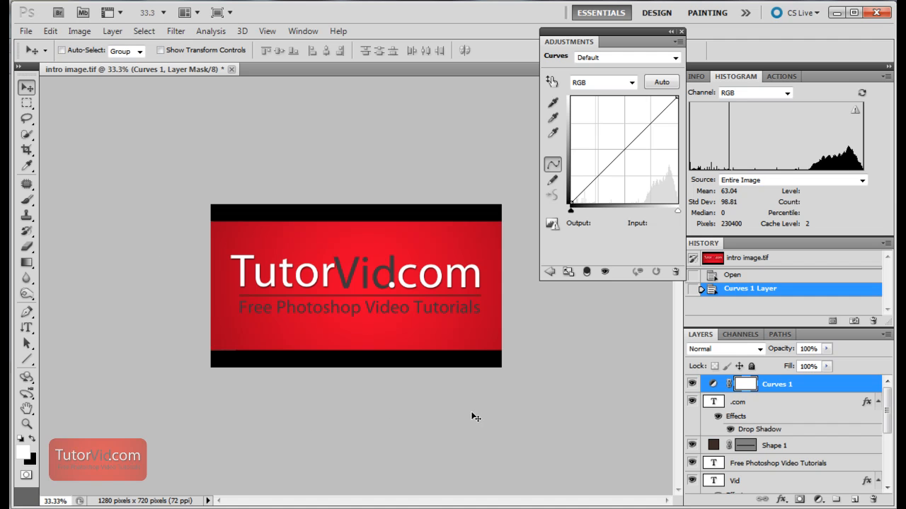
{"action": "mouse_move", "coordinate": [144, 486]}
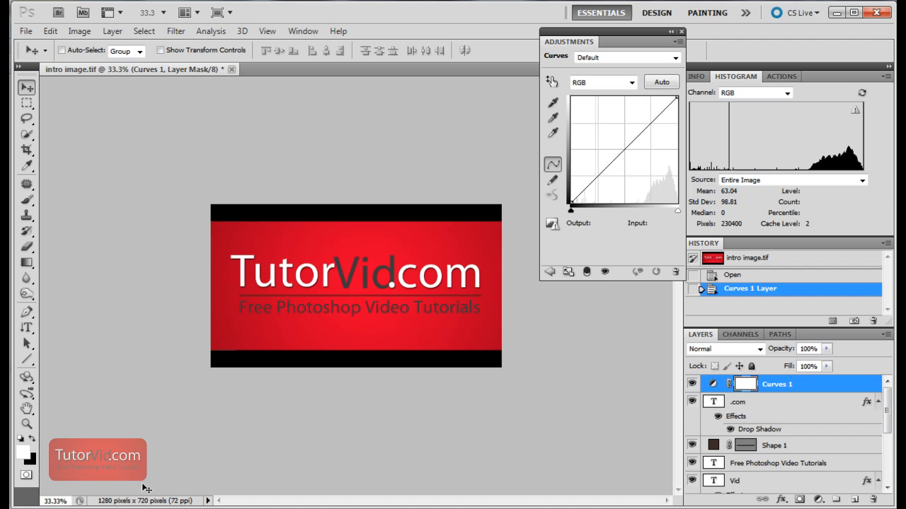
{"action": "mouse_move", "coordinate": [174, 440]}
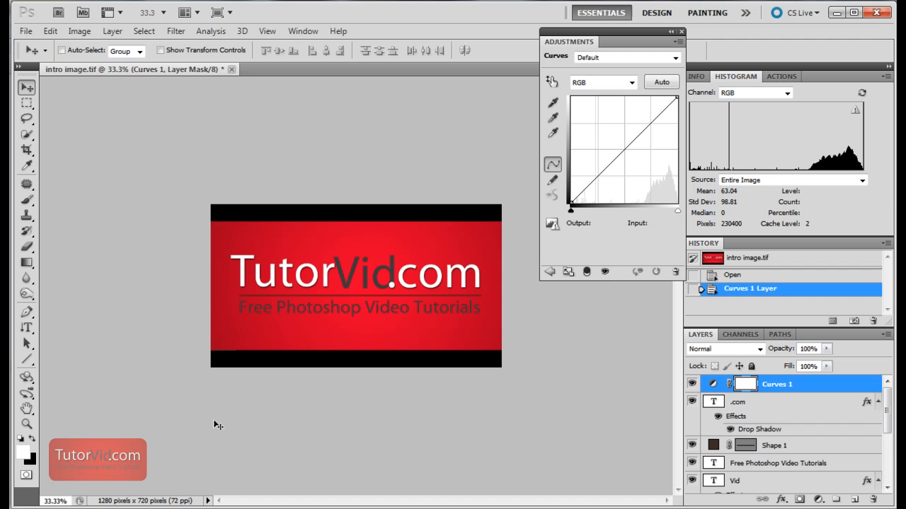
{"action": "mouse_move", "coordinate": [258, 249]}
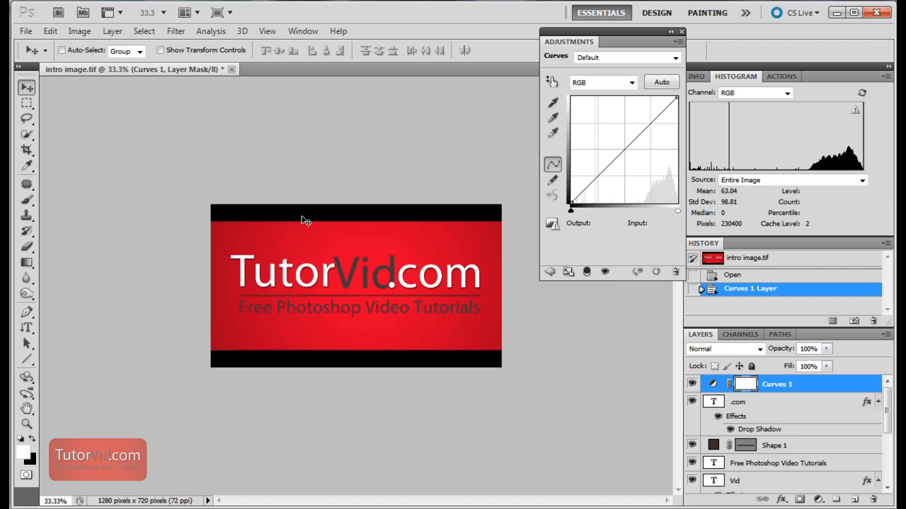
{"action": "mouse_move", "coordinate": [360, 161]}
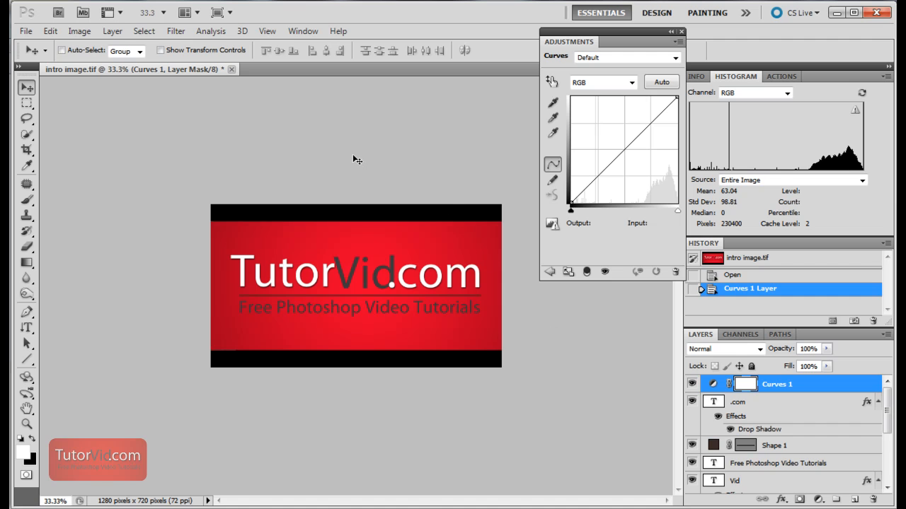
{"action": "mouse_move", "coordinate": [268, 352]}
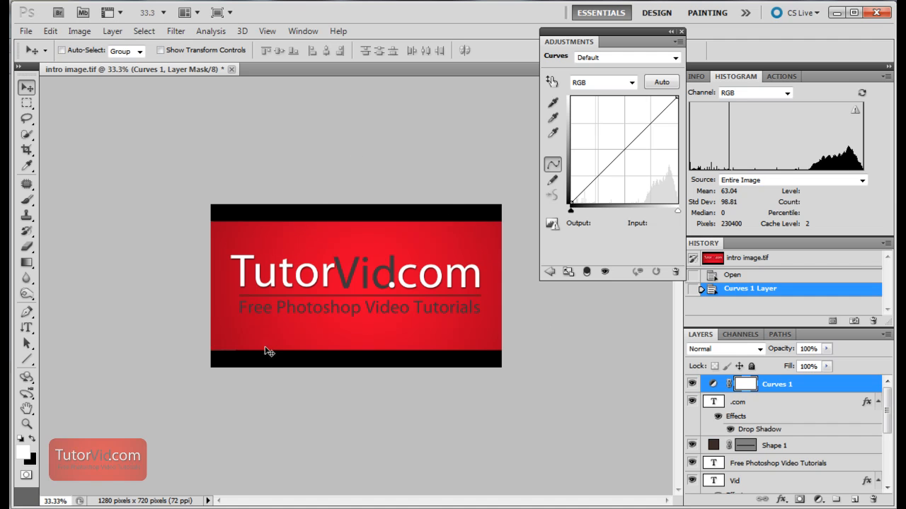
{"action": "mouse_move", "coordinate": [561, 405]}
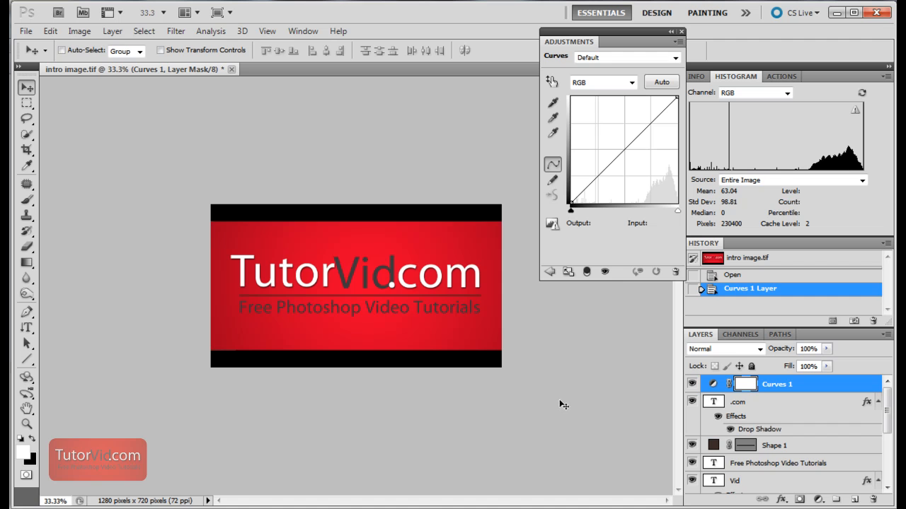